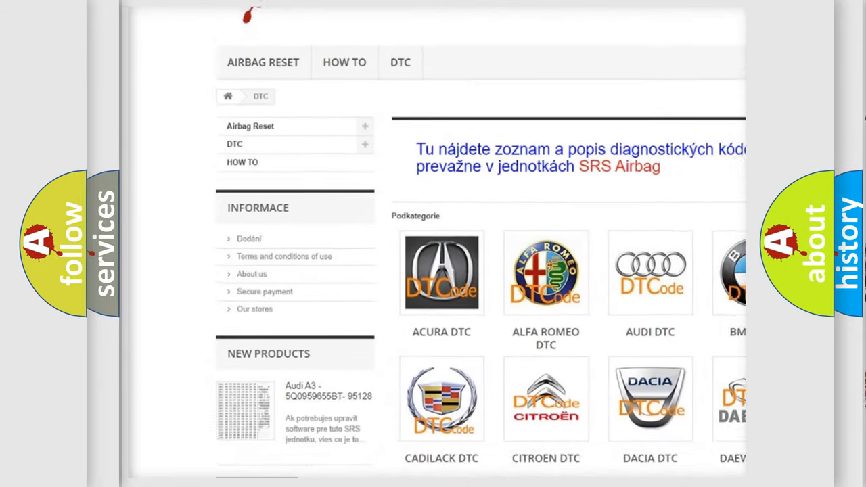
pyautogui.scroll(-3)
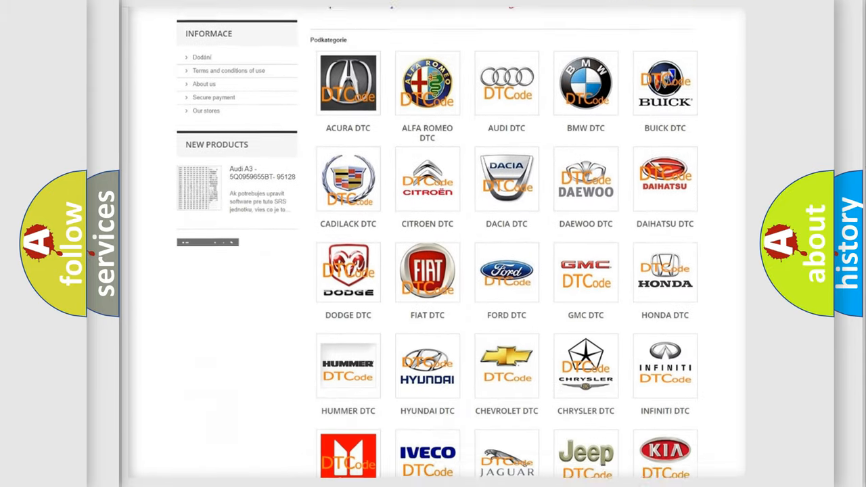
pyautogui.scroll(-3)
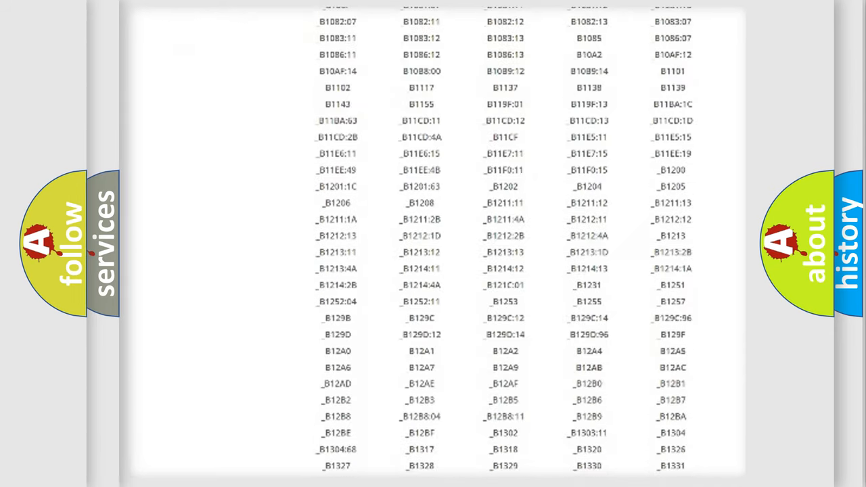
pyautogui.scroll(-3)
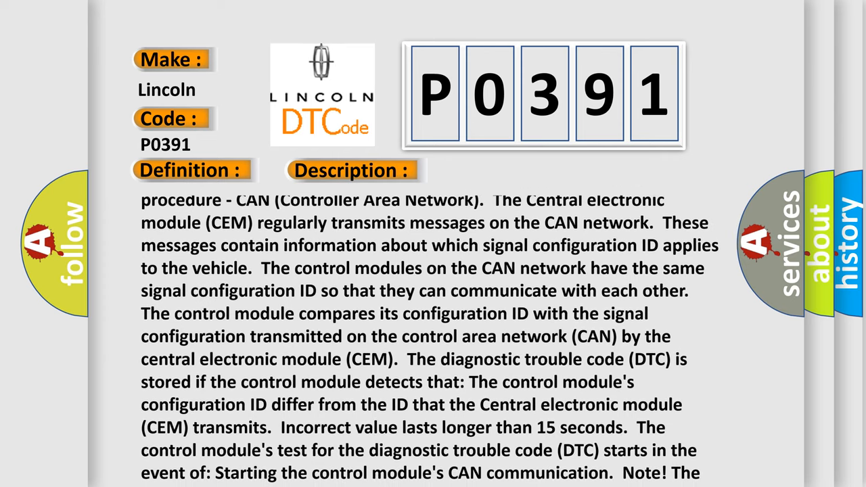
pyautogui.scroll(-3)
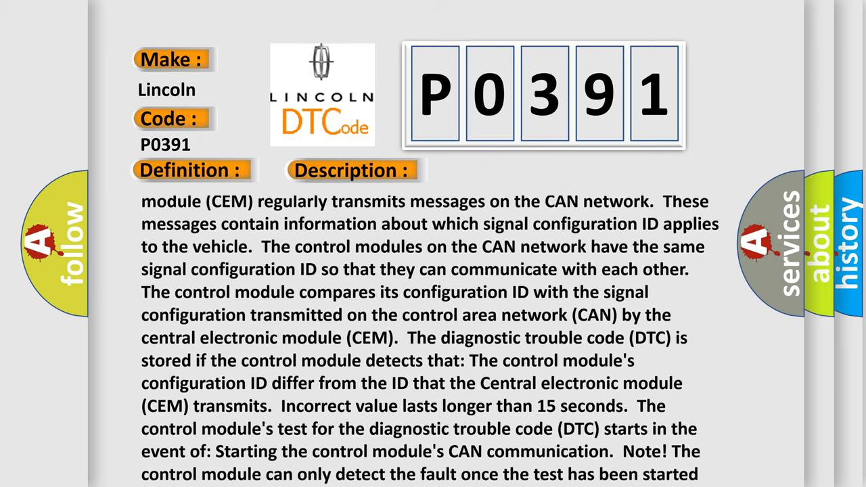
pyautogui.scroll(-3)
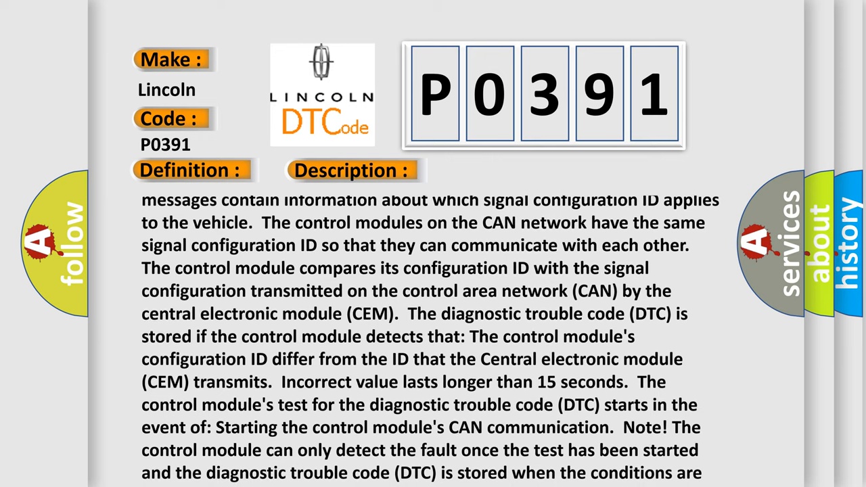
pyautogui.scroll(-3)
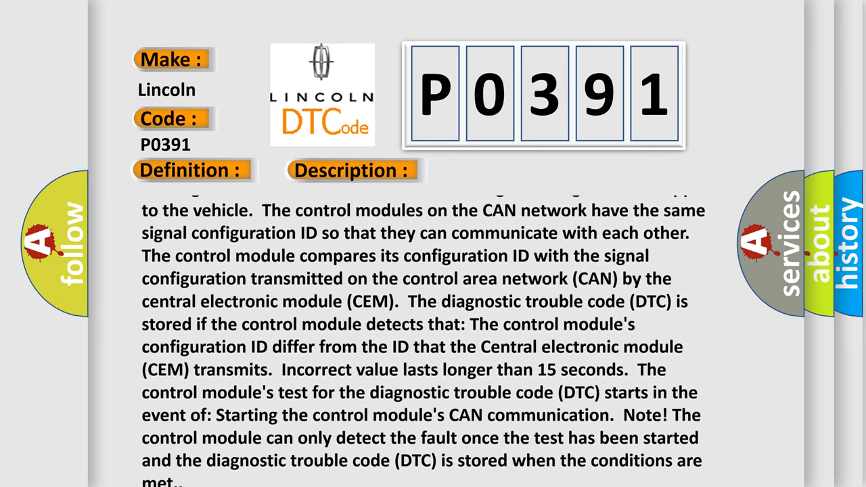
pyautogui.scroll(-3)
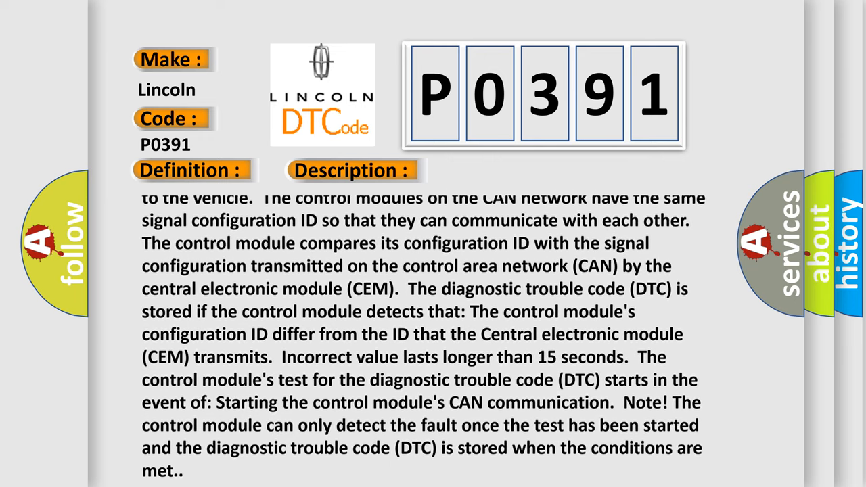
pyautogui.scroll(-3)
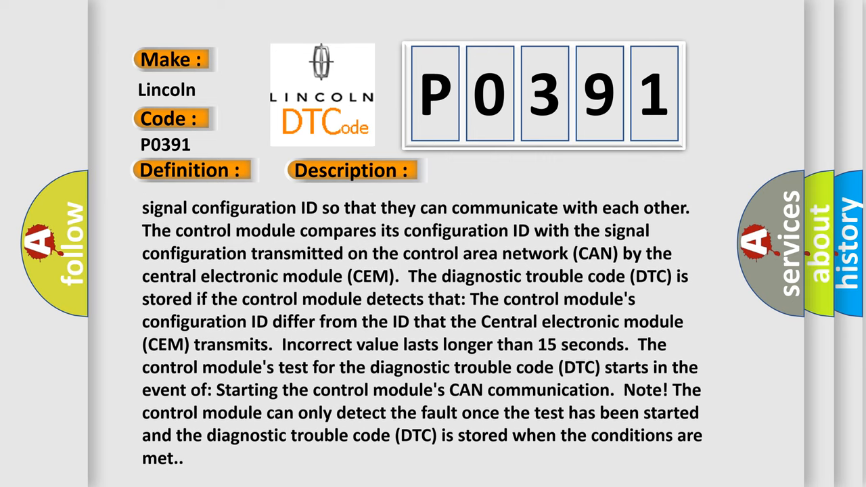
pyautogui.scroll(-3)
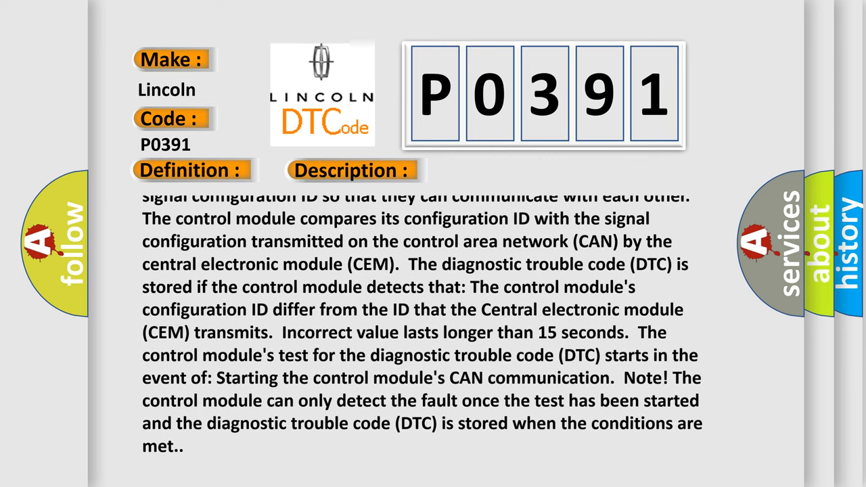